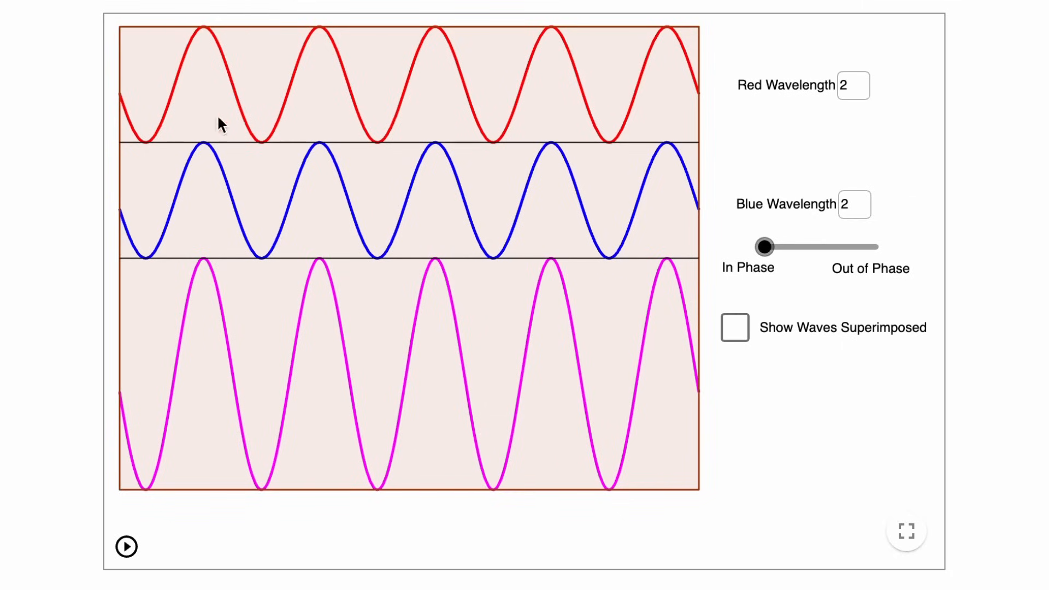
{"action": "mouse_move", "coordinate": [654, 110]}
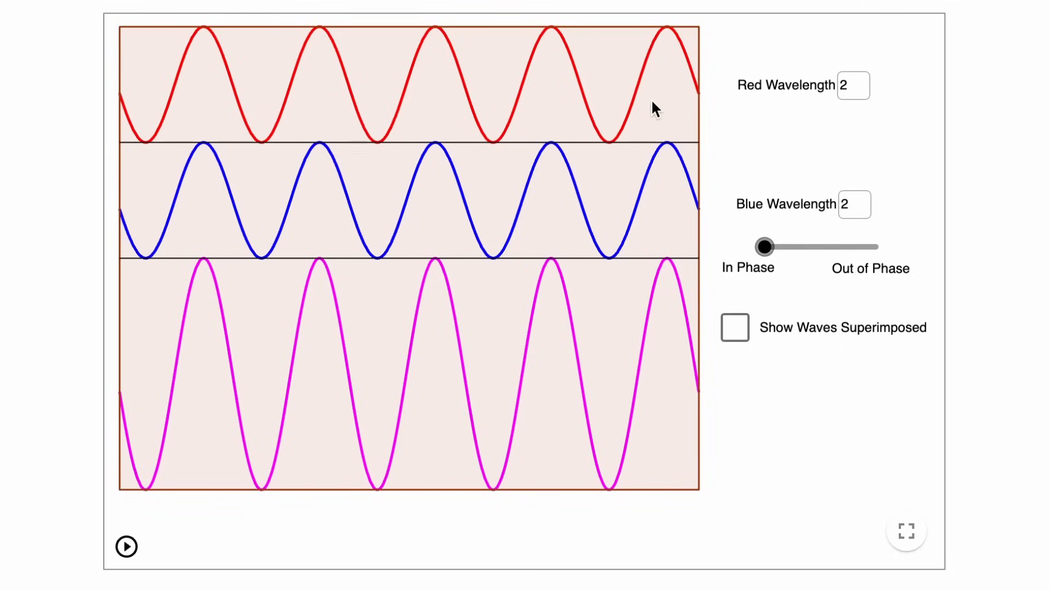
{"action": "mouse_move", "coordinate": [694, 208]}
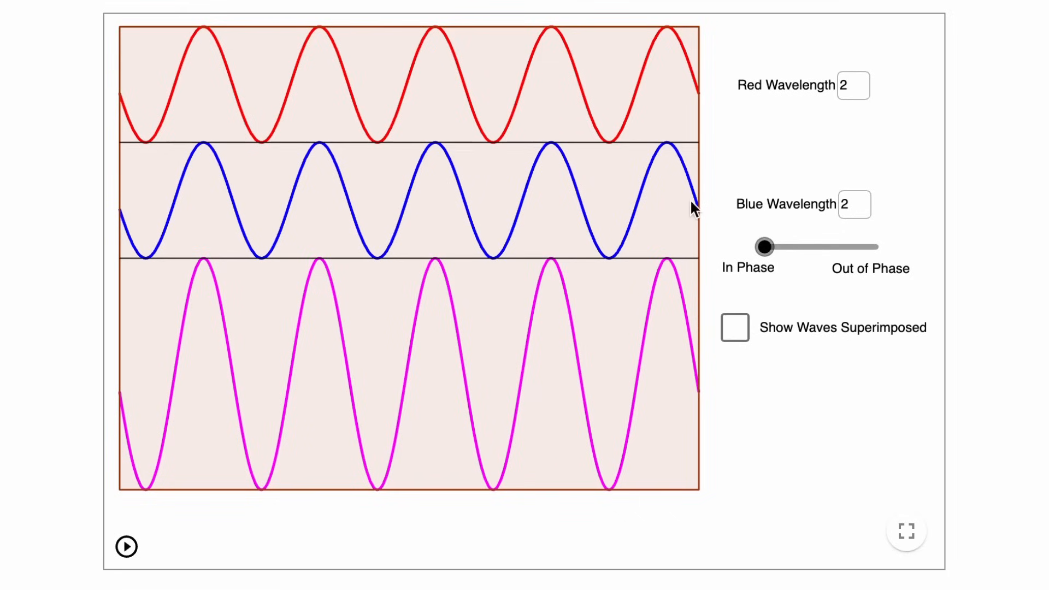
{"action": "mouse_move", "coordinate": [667, 366]}
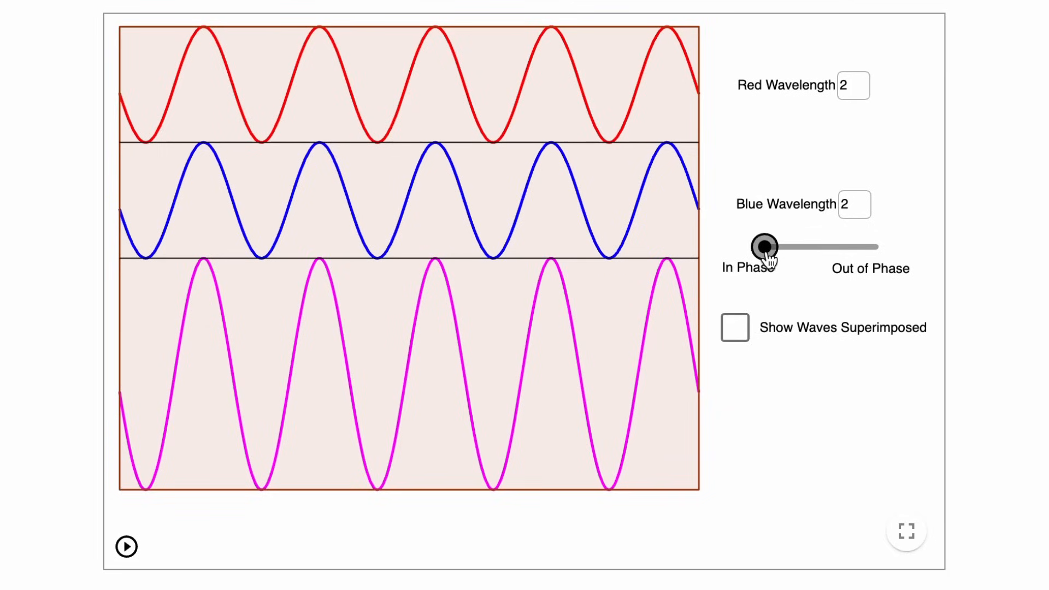
Drag the phase slider to Out of Phase to cancel the sum, then back to three-quarters for a smaller combined wave
{"action": "left_click_drag", "start_coordinate": [765, 247], "coordinate": [877, 247]}
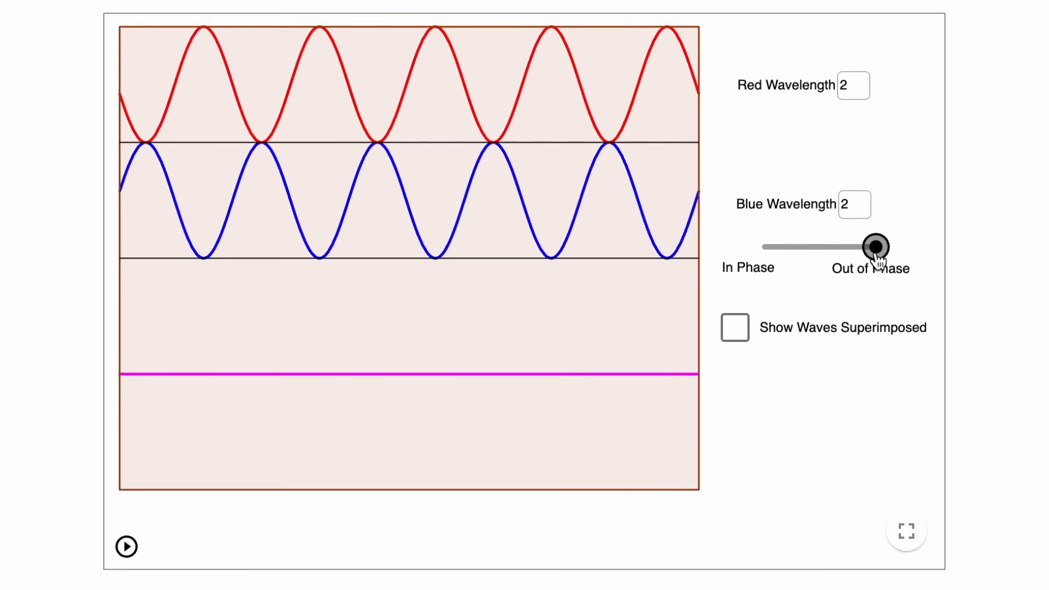
{"action": "left_click_drag", "start_coordinate": [873, 247], "coordinate": [844, 247]}
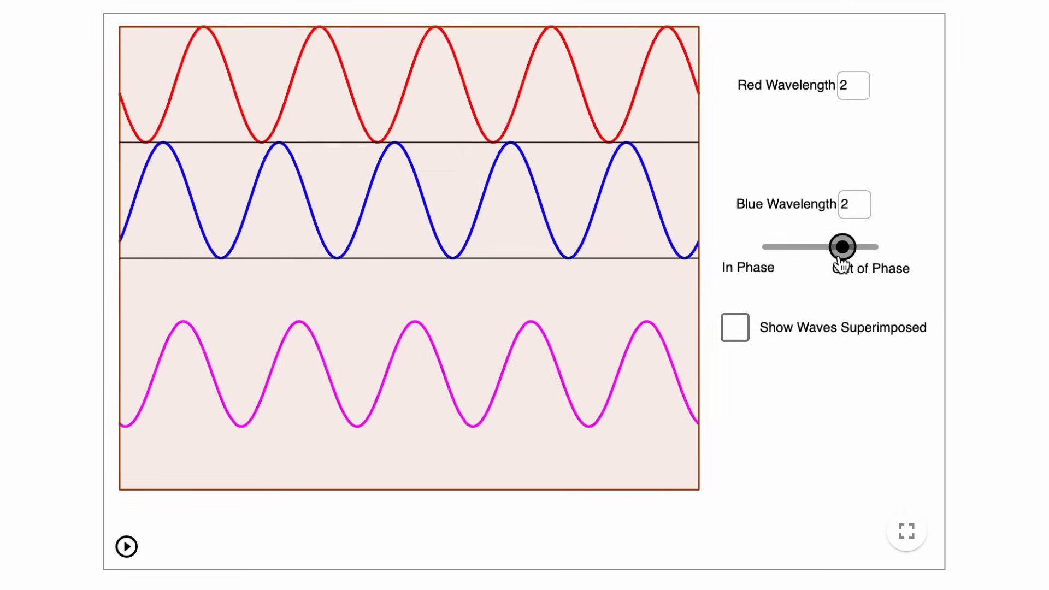